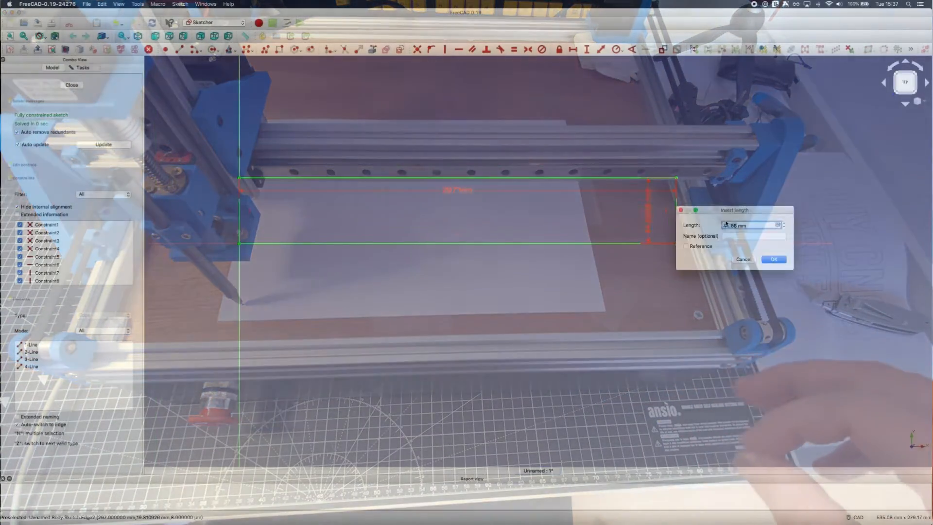
Accept the rectangle's length dimension in the Insert Length dialog.
{"action": "left_click", "coordinate": [774, 259]}
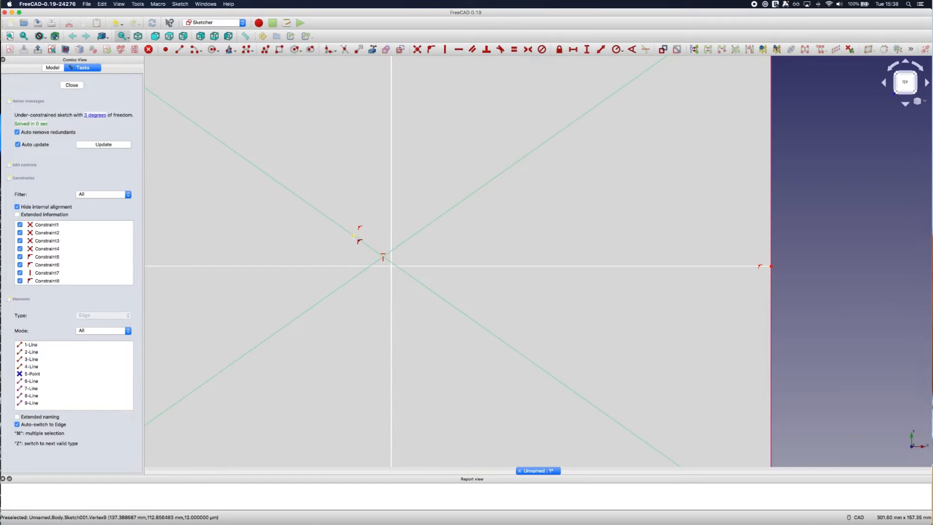
Start drawing the Draft rectangle on the padded plate's face.
{"action": "left_click", "coordinate": [71, 85]}
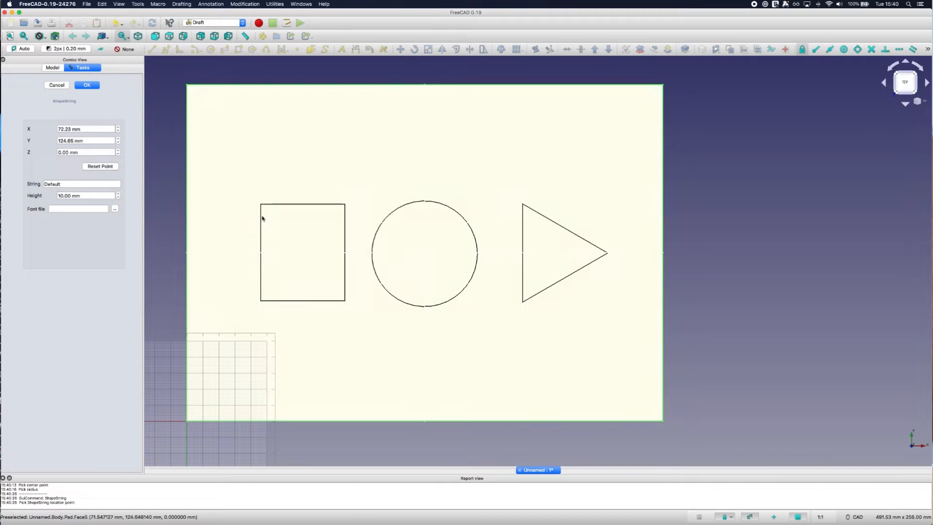
Create a ShapeString reading 'Much CNC, very WOW' using a bold .ttf font file.
{"action": "type", "text": "Much CNC, very"}
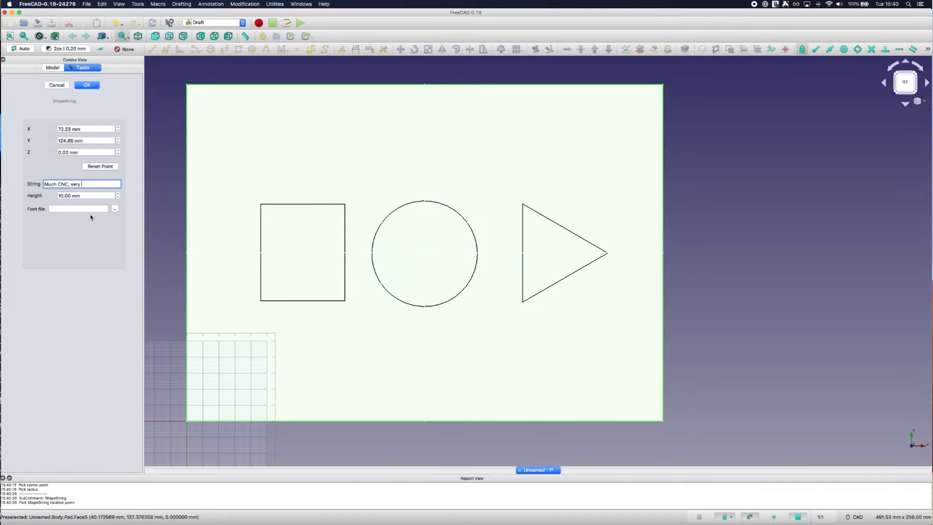
{"action": "left_click", "coordinate": [115, 208]}
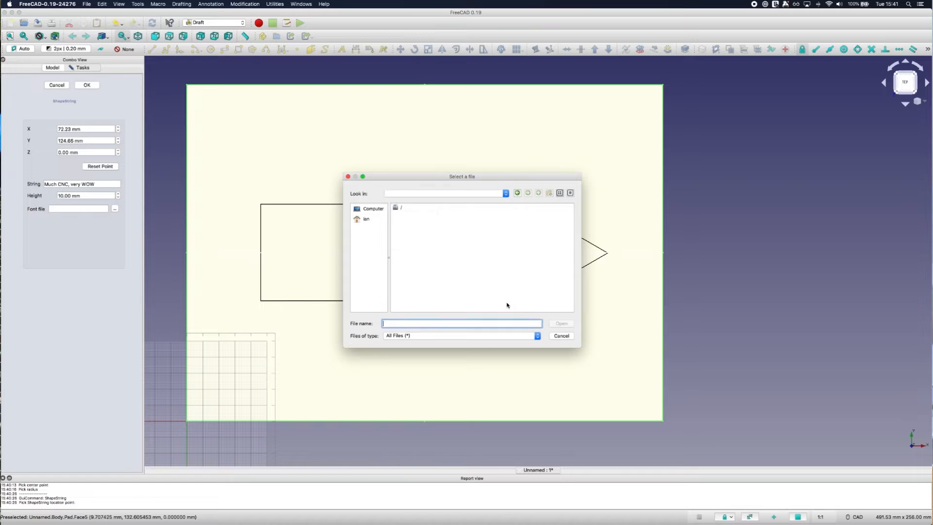
{"action": "left_click", "coordinate": [365, 218]}
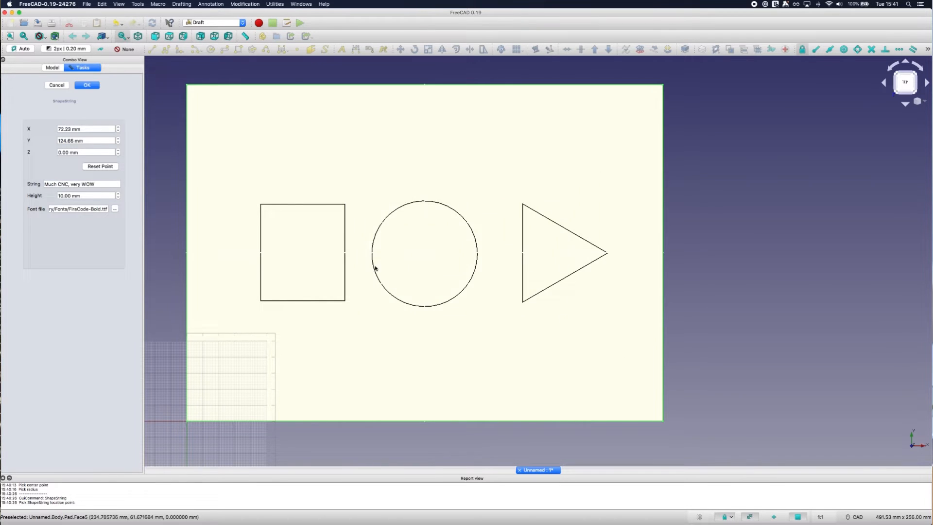
{"action": "left_click", "coordinate": [86, 85]}
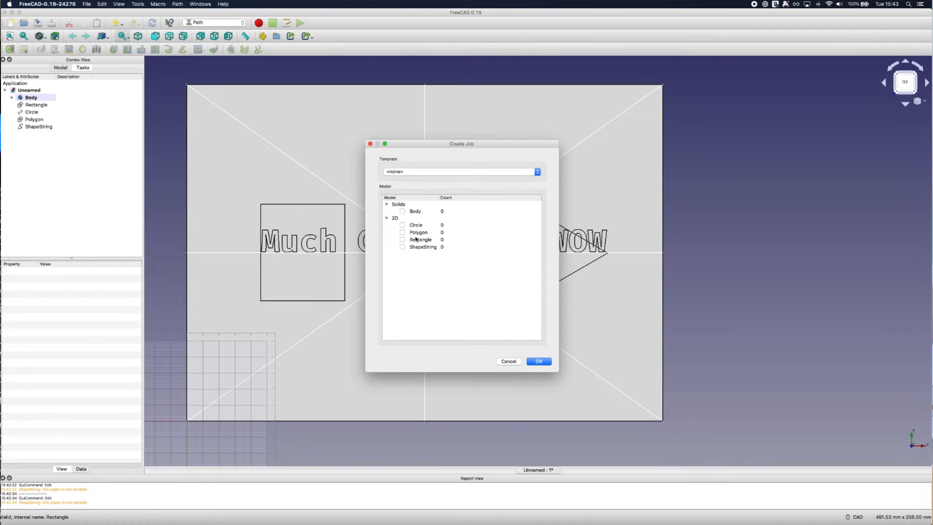
Create a Path job from the shapes and text and add an Engrave operation.
{"action": "left_click", "coordinate": [539, 361]}
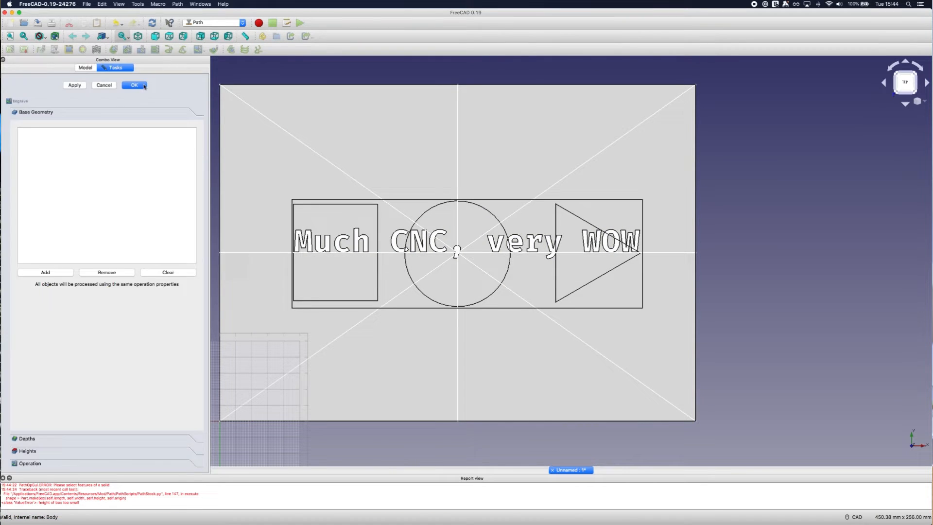
{"action": "left_click", "coordinate": [135, 85]}
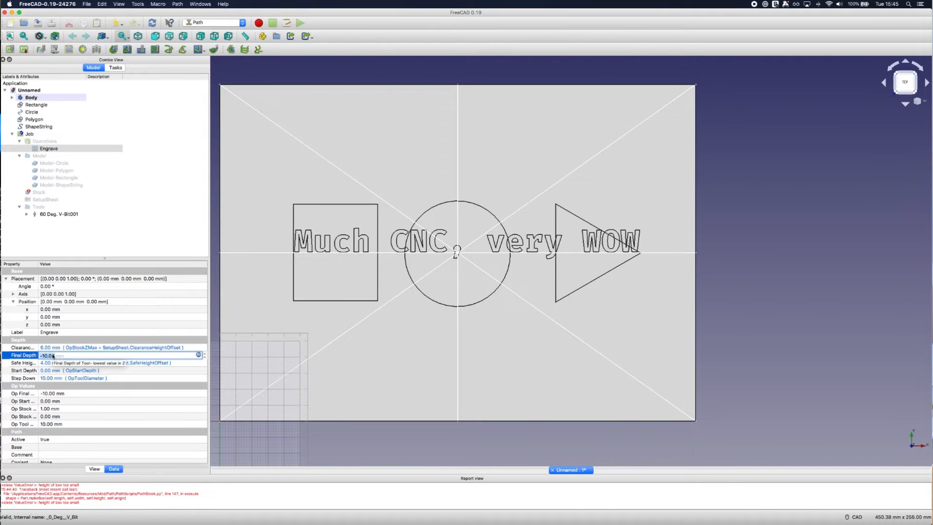
Commit the engraving's final depth and close the Tool Controller editor after simulating.
{"action": "left_click", "coordinate": [39, 192]}
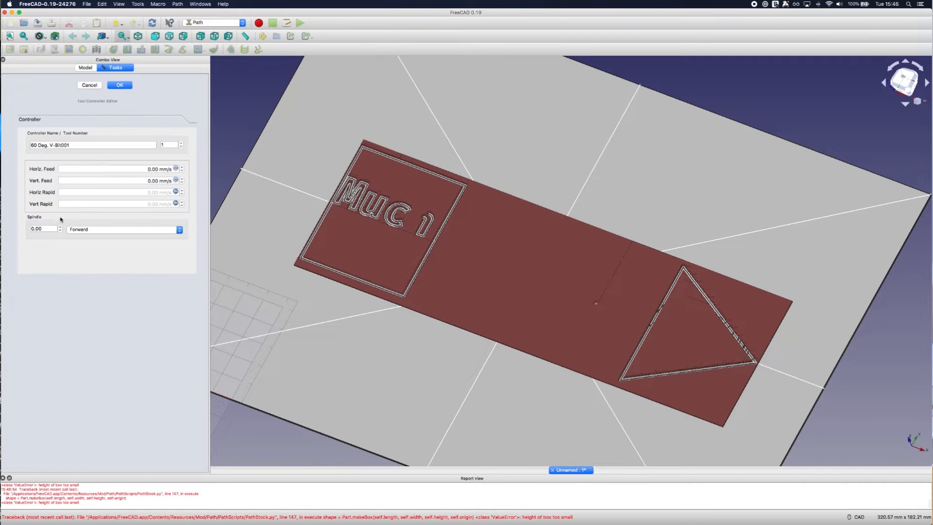
{"action": "left_click", "coordinate": [119, 84]}
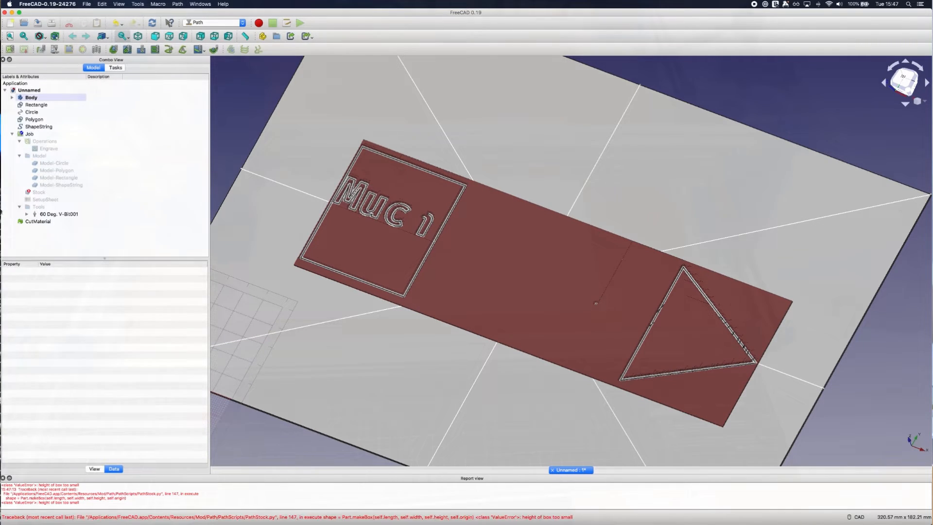